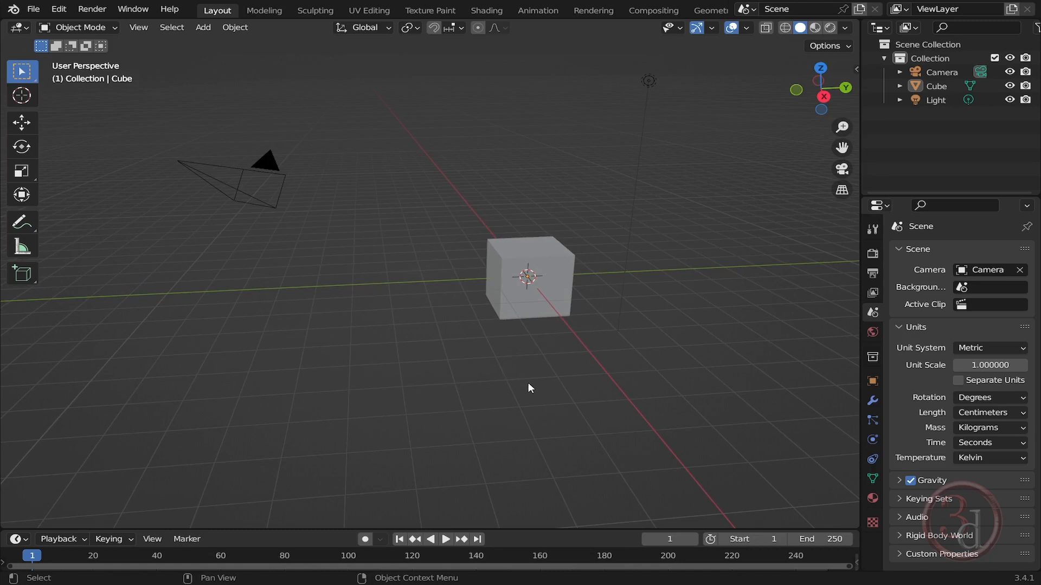
{"action": "mouse_move", "coordinate": [526, 394]}
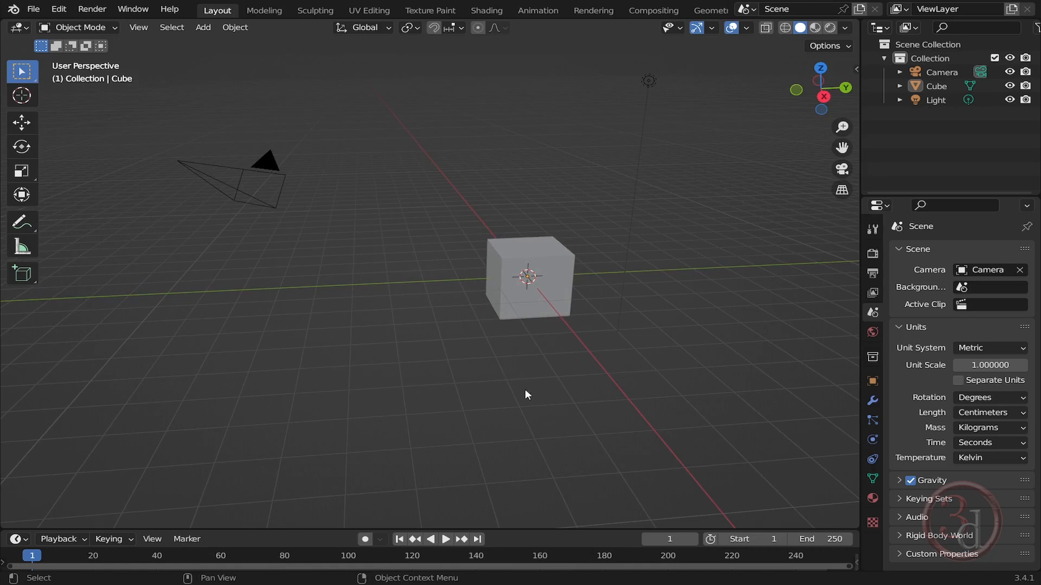
{"action": "mouse_move", "coordinate": [538, 389]}
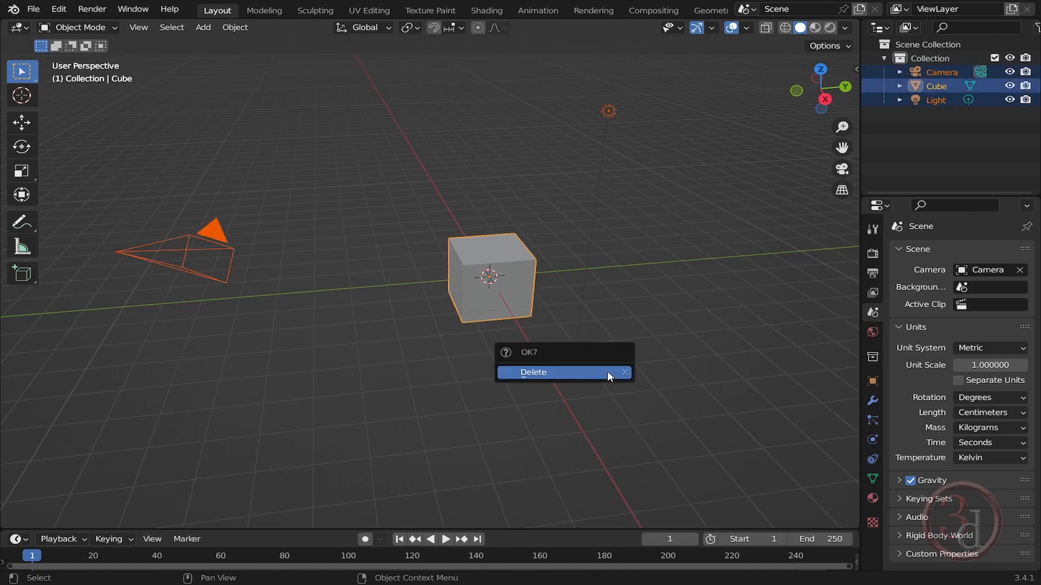
- Delete the selected default cube, camera and light, leaving an empty scene
{"action": "left_click", "coordinate": [533, 372]}
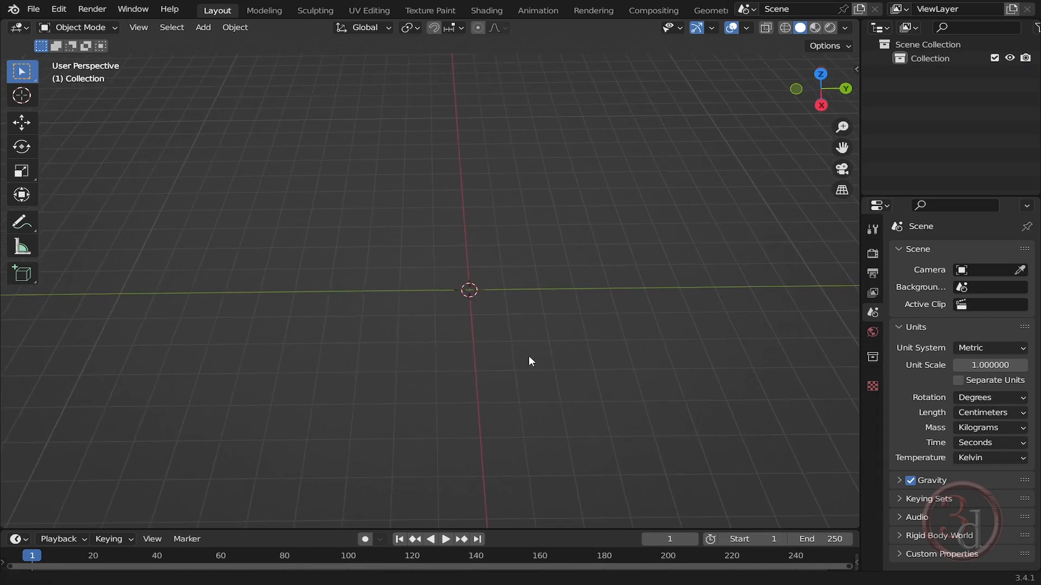
- Add a circle mesh at the origin and enter Edit Mode on its vertices
{"action": "left_click", "coordinate": [202, 27]}
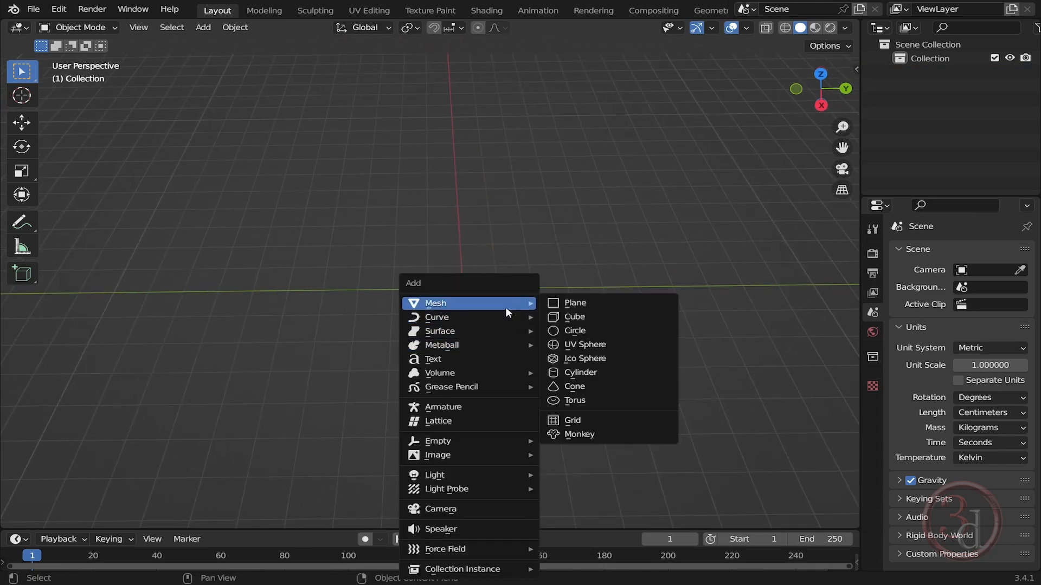
{"action": "left_click", "coordinate": [574, 330]}
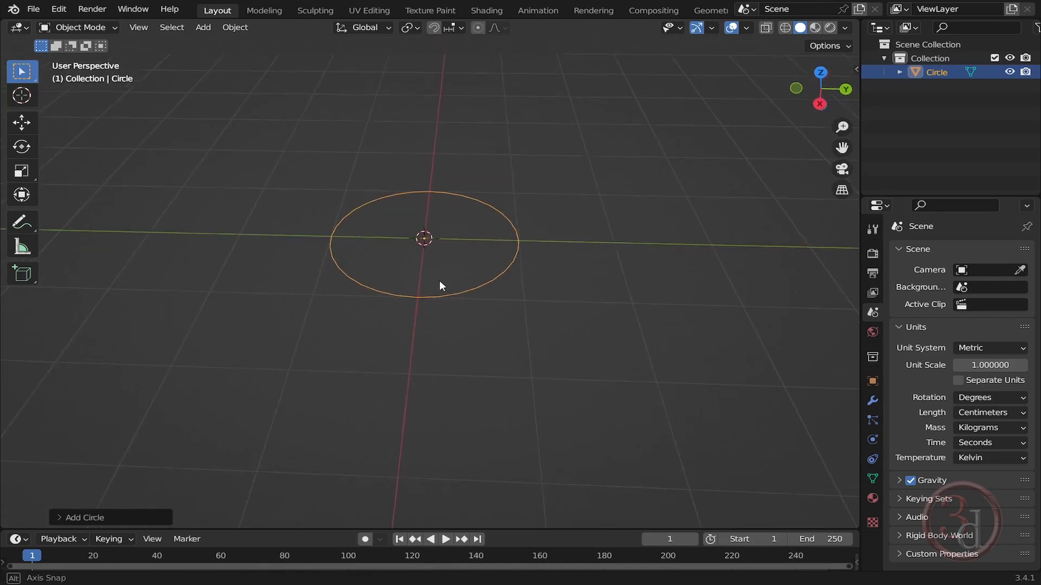
{"action": "key", "text": "Tab"}
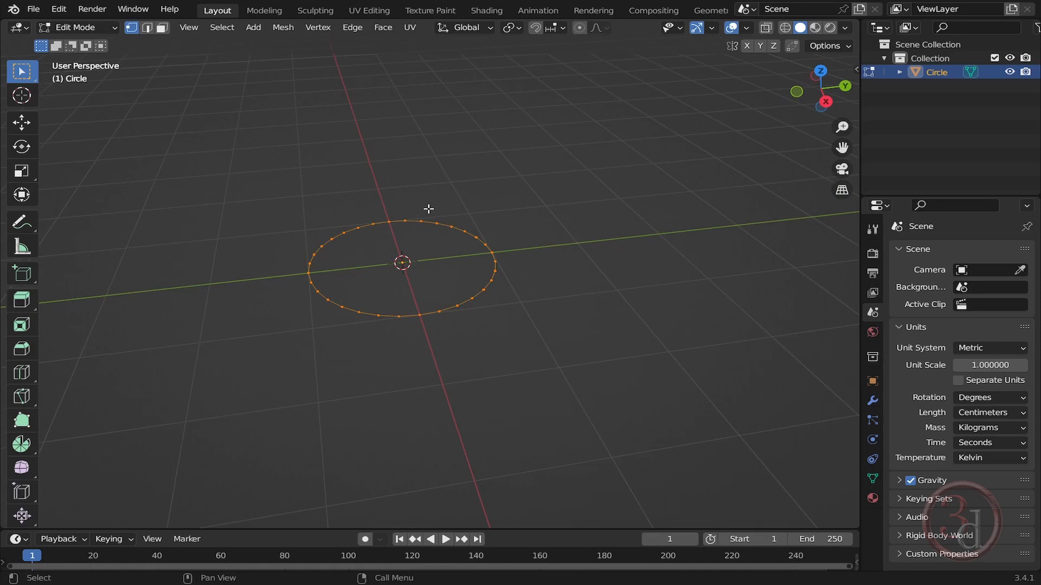
{"action": "mouse_move", "coordinate": [477, 241]}
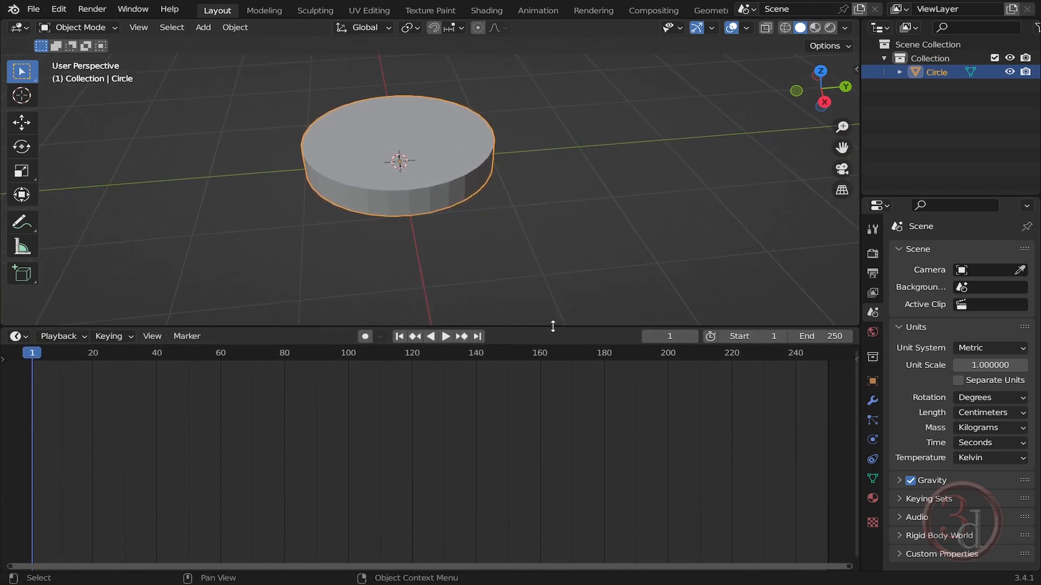
- Change the bottom timeline area into a Shader Editor
{"action": "left_click", "coordinate": [16, 336]}
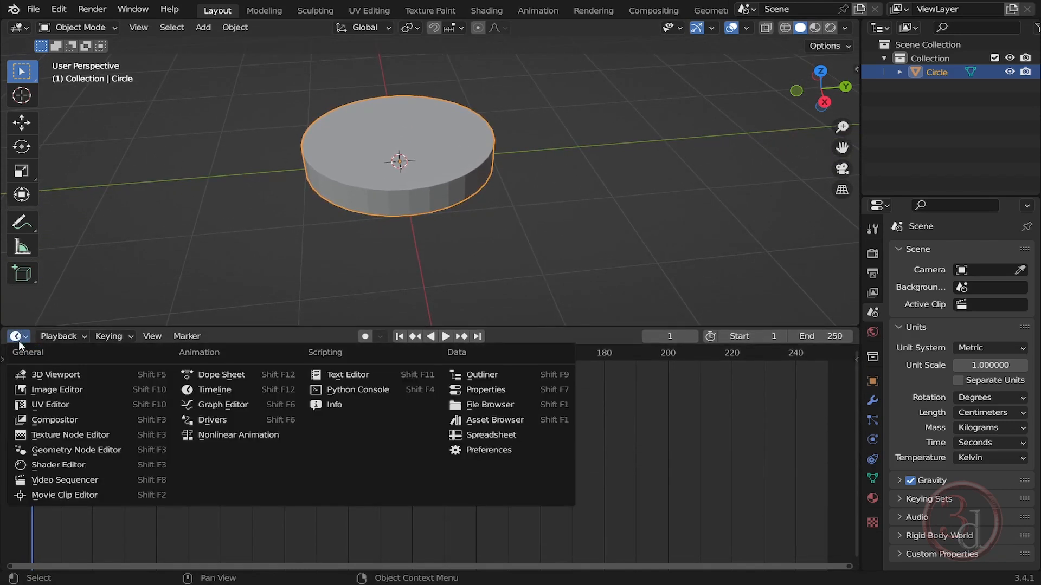
{"action": "left_click", "coordinate": [57, 465]}
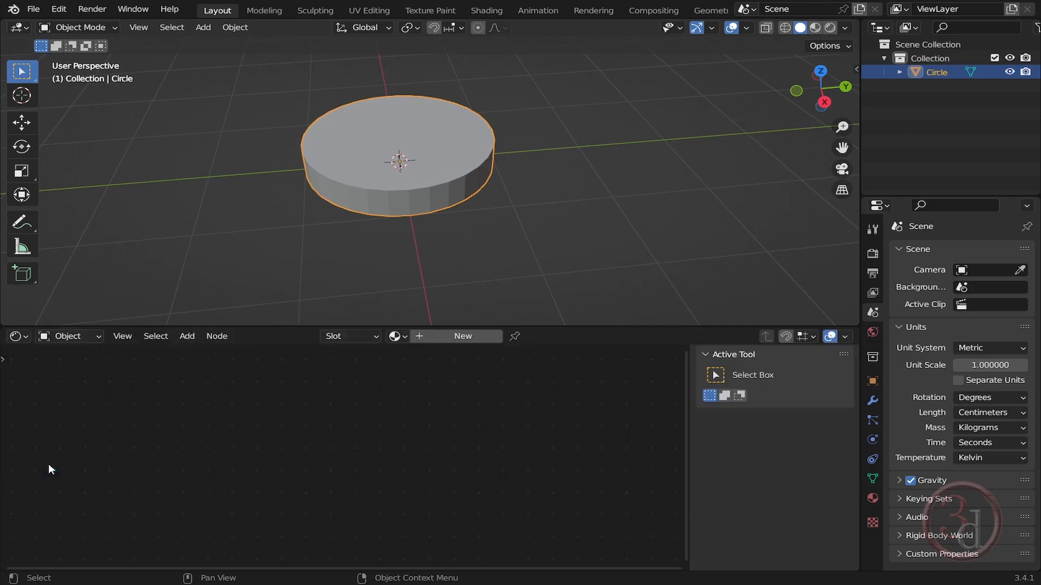
{"action": "mouse_move", "coordinate": [817, 412]}
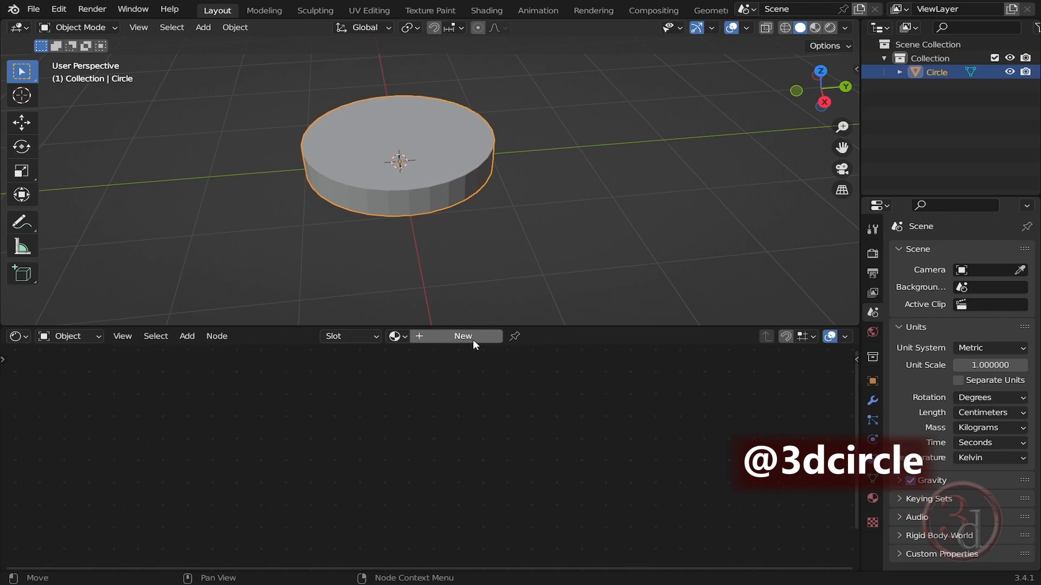
{"action": "mouse_move", "coordinate": [463, 336]}
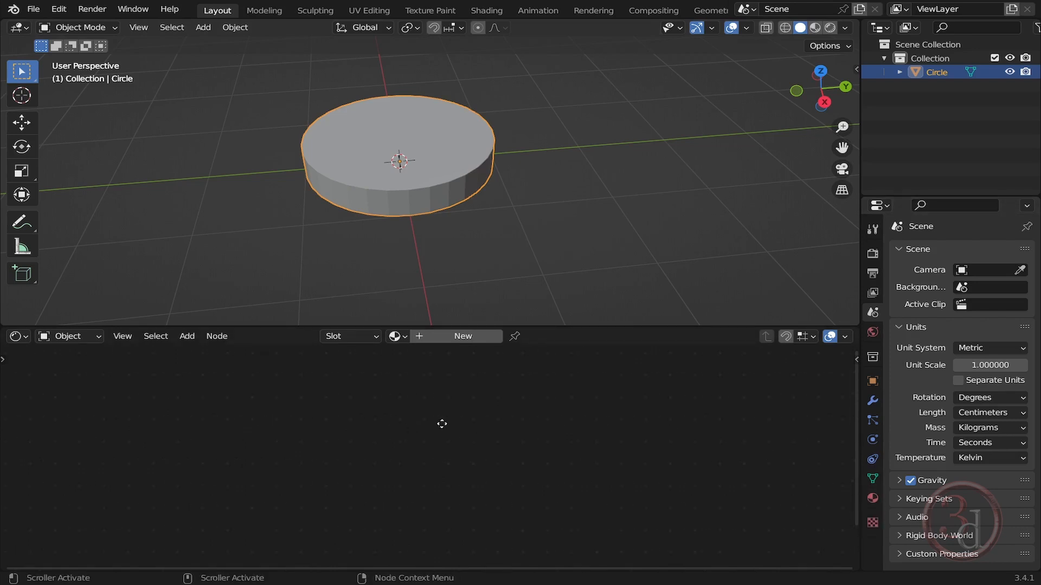
{"action": "mouse_move", "coordinate": [456, 440]}
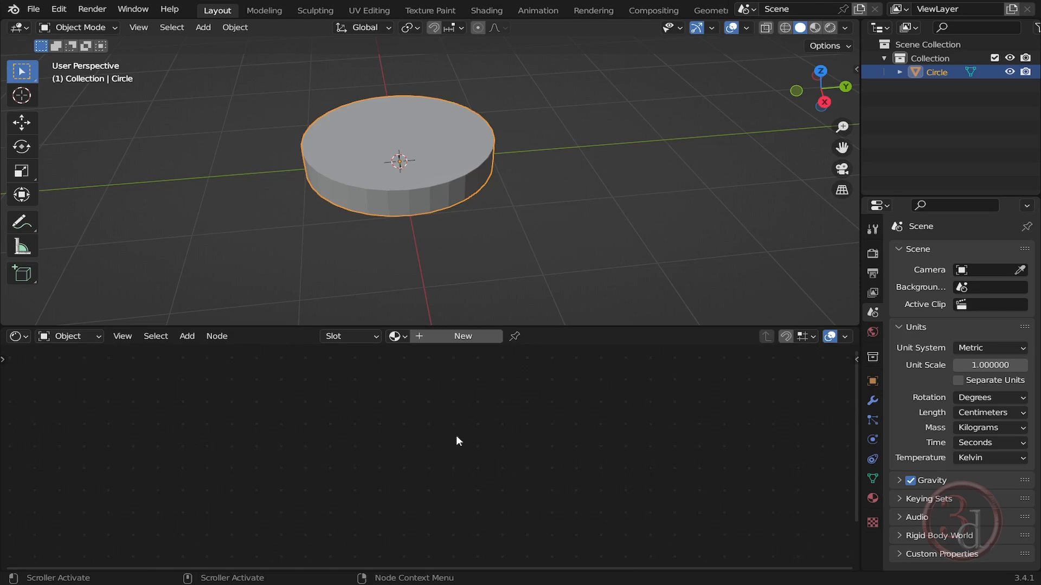
{"action": "mouse_move", "coordinate": [454, 369]}
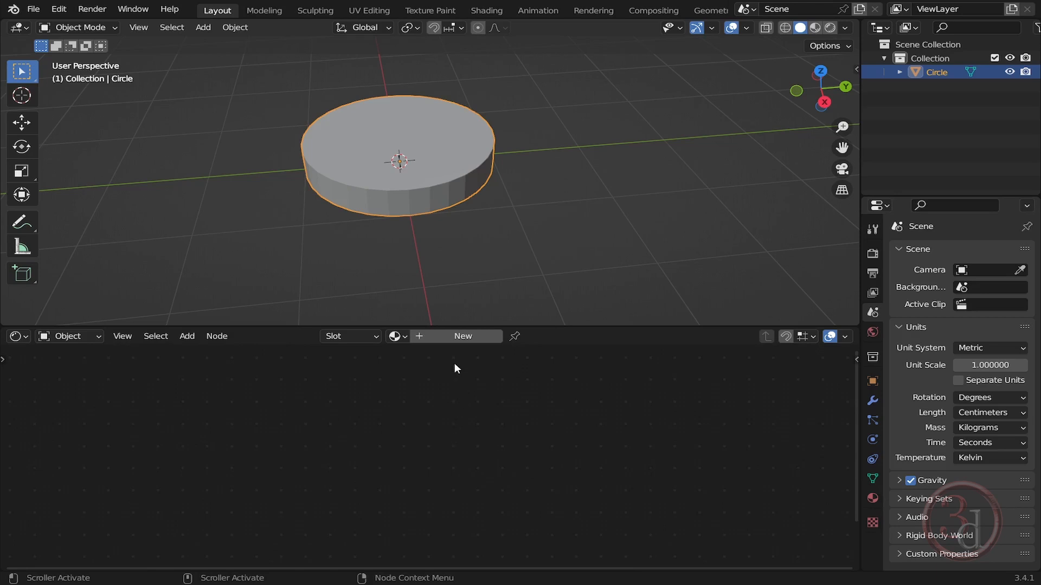
{"action": "mouse_move", "coordinate": [457, 338]}
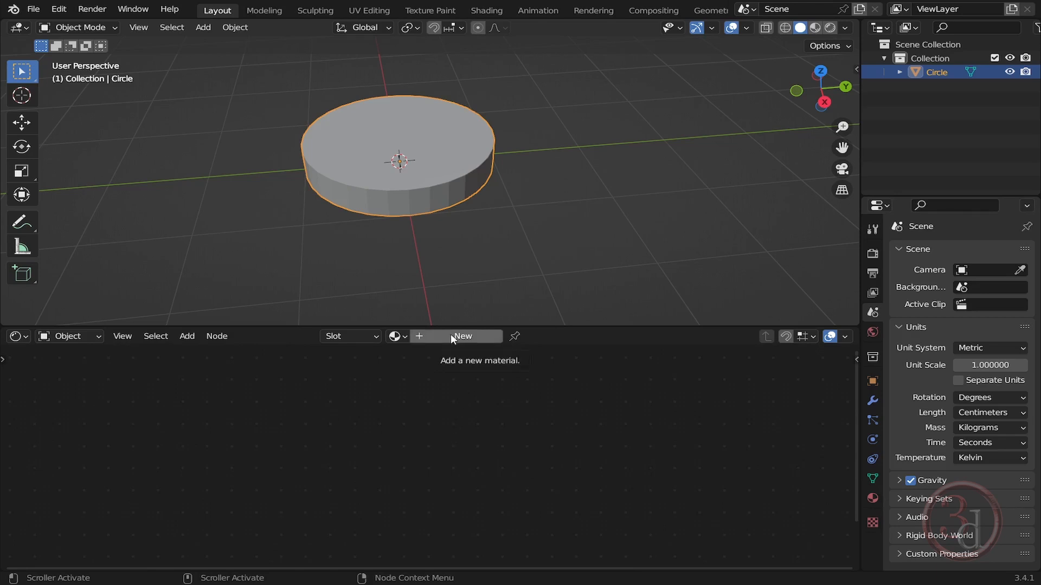
- Create a new material and add a Texture Coordinate, Mapping and Image Texture setup feeding its shader
{"action": "left_click", "coordinate": [461, 336]}
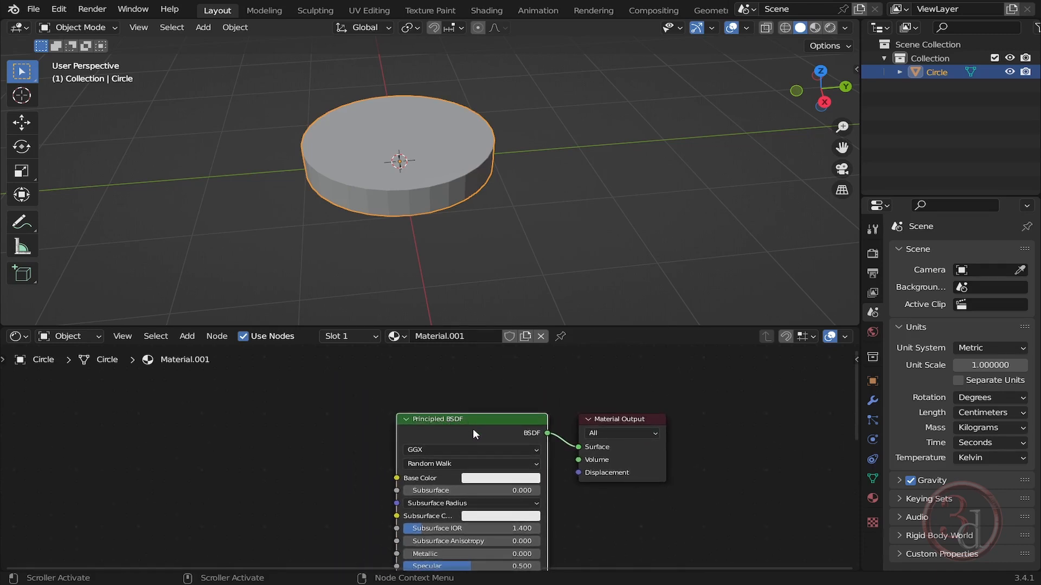
{"action": "mouse_move", "coordinate": [430, 436]}
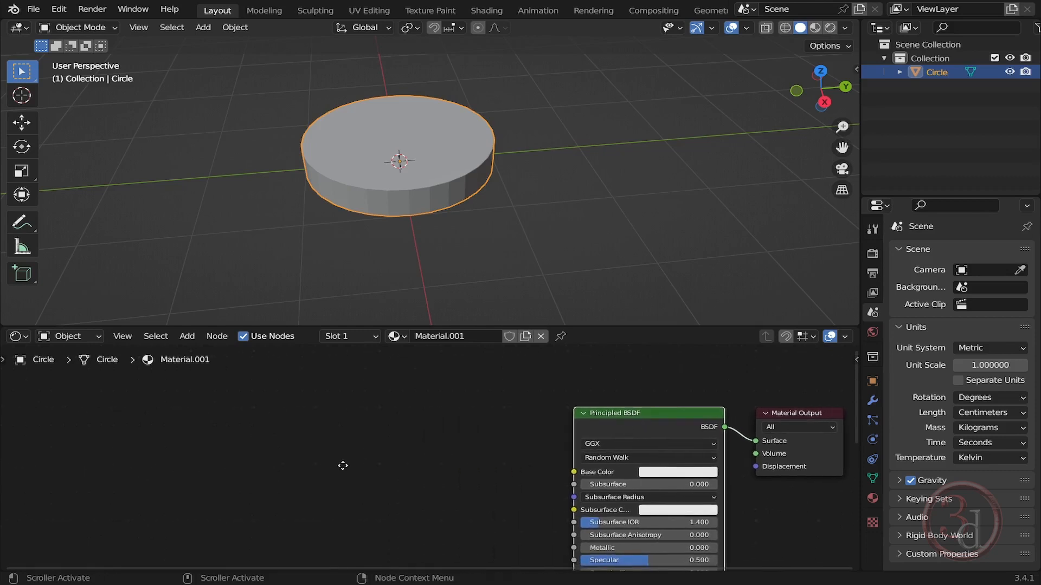
{"action": "key", "text": "ctrl+t"}
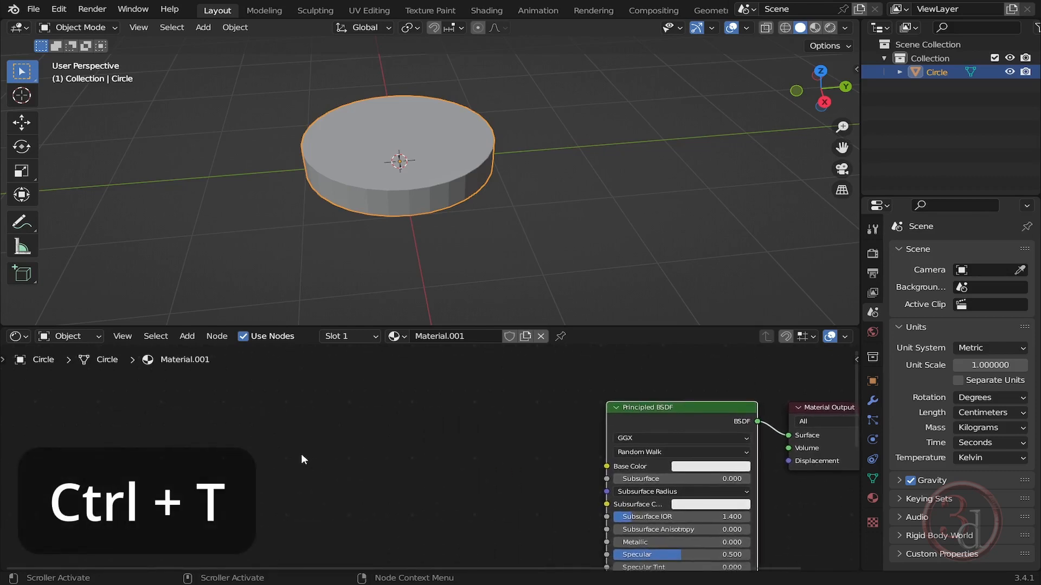
{"action": "key", "text": "ctrl+t"}
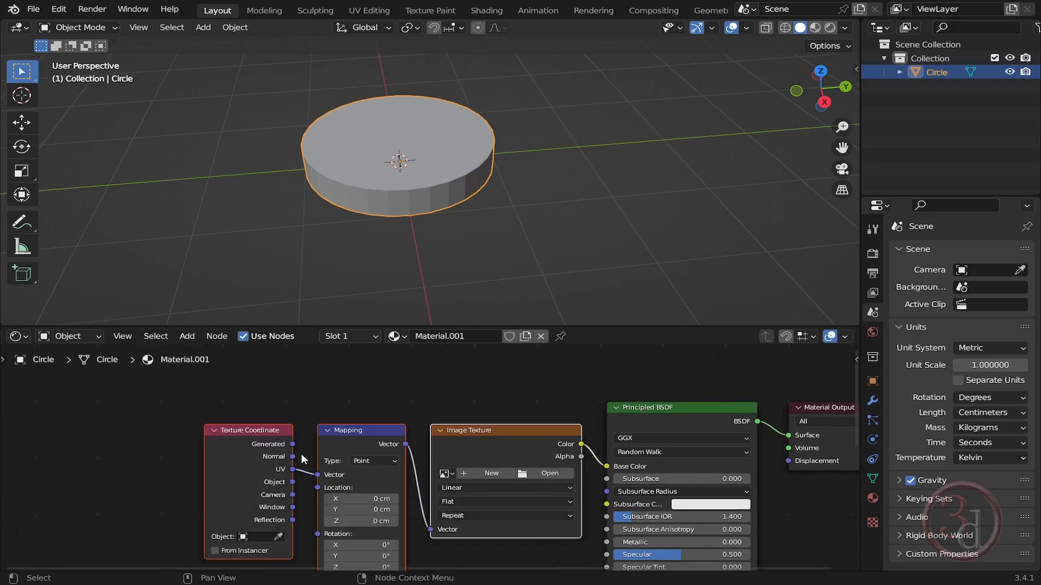
{"action": "mouse_move", "coordinate": [538, 445]}
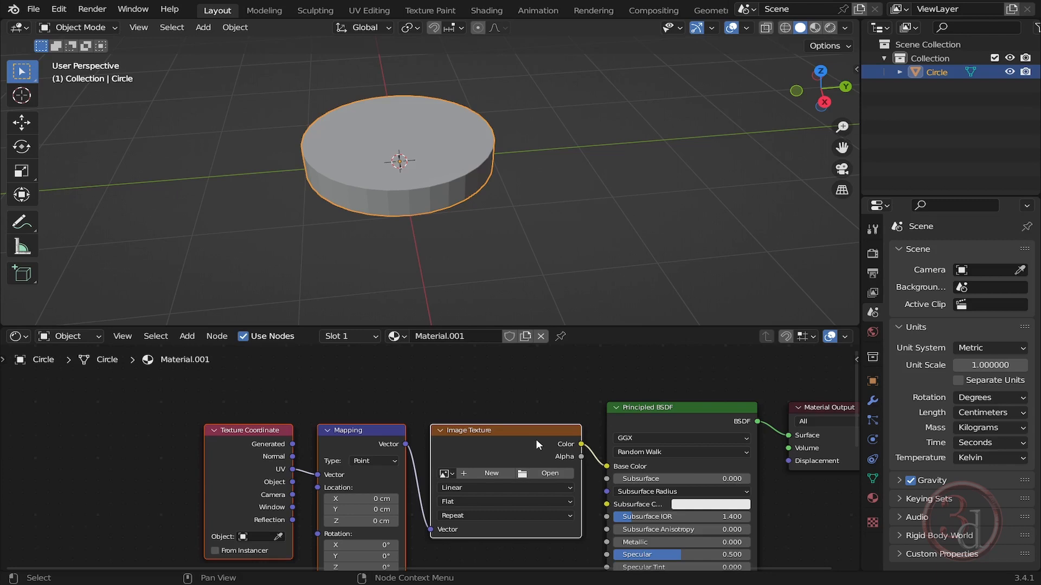
{"action": "mouse_move", "coordinate": [497, 437]}
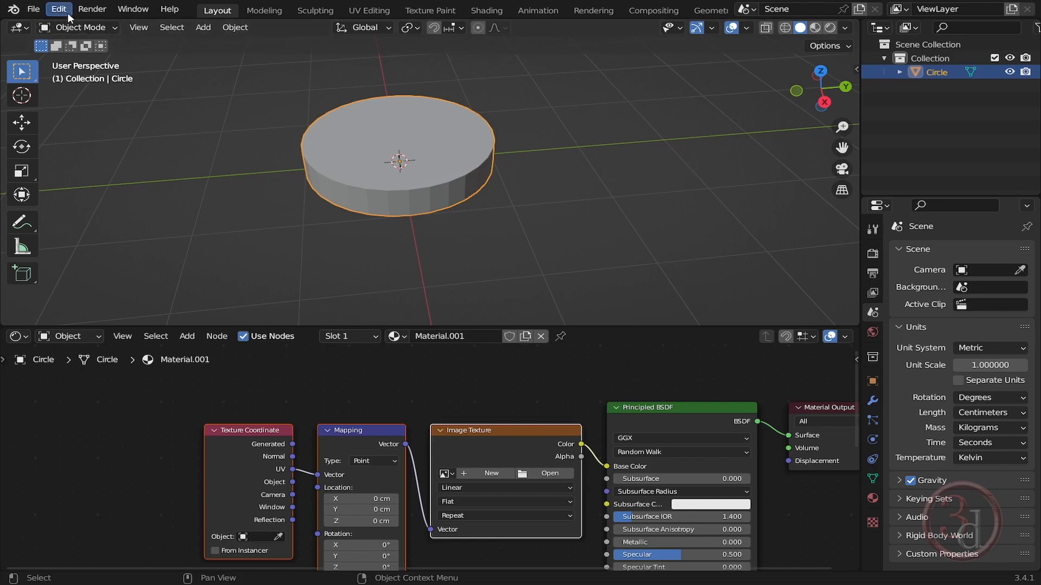
- Confirm in Preferences that the Node Wrangler add-on is enabled by searching 'wran'
{"action": "left_click", "coordinate": [59, 9]}
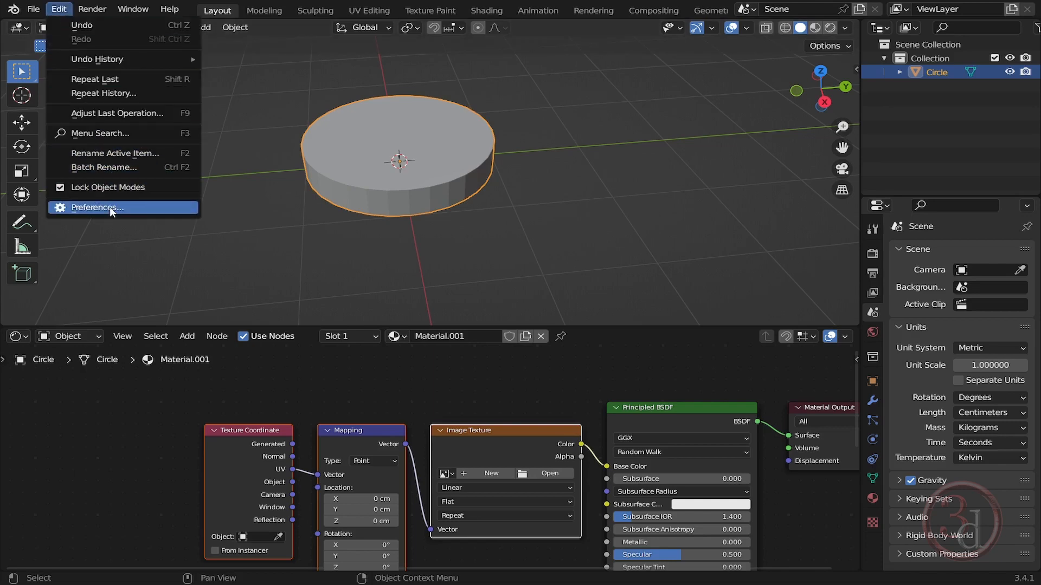
{"action": "left_click", "coordinate": [94, 207]}
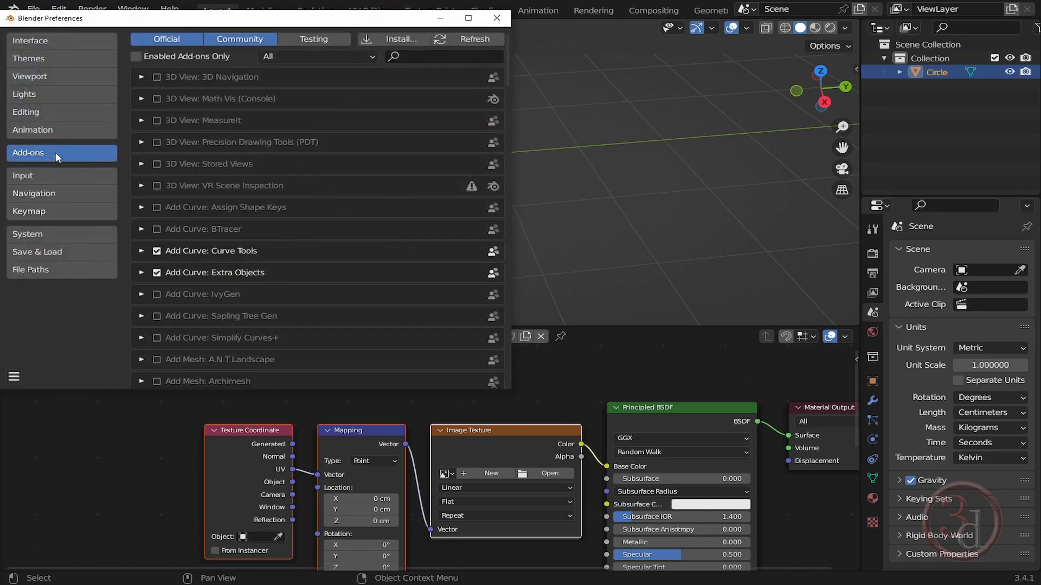
{"action": "left_click", "coordinate": [444, 56]}
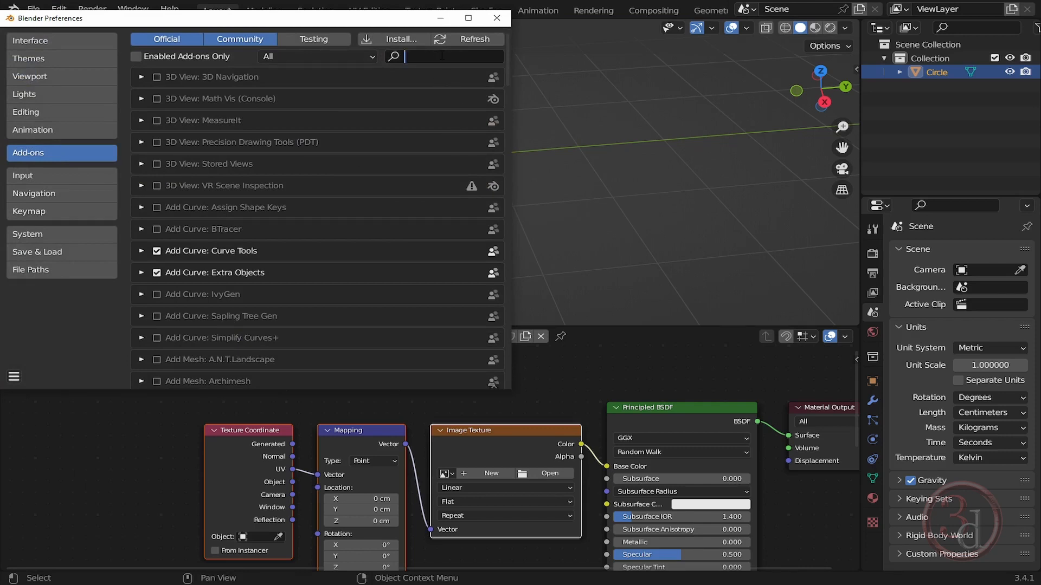
{"action": "type", "text": "wran"}
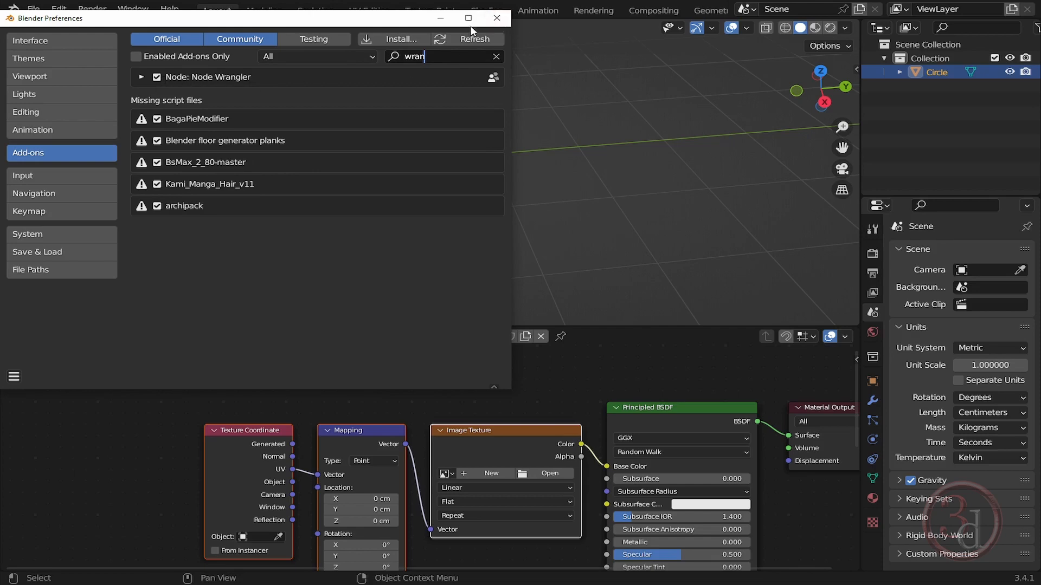
{"action": "left_click", "coordinate": [496, 18]}
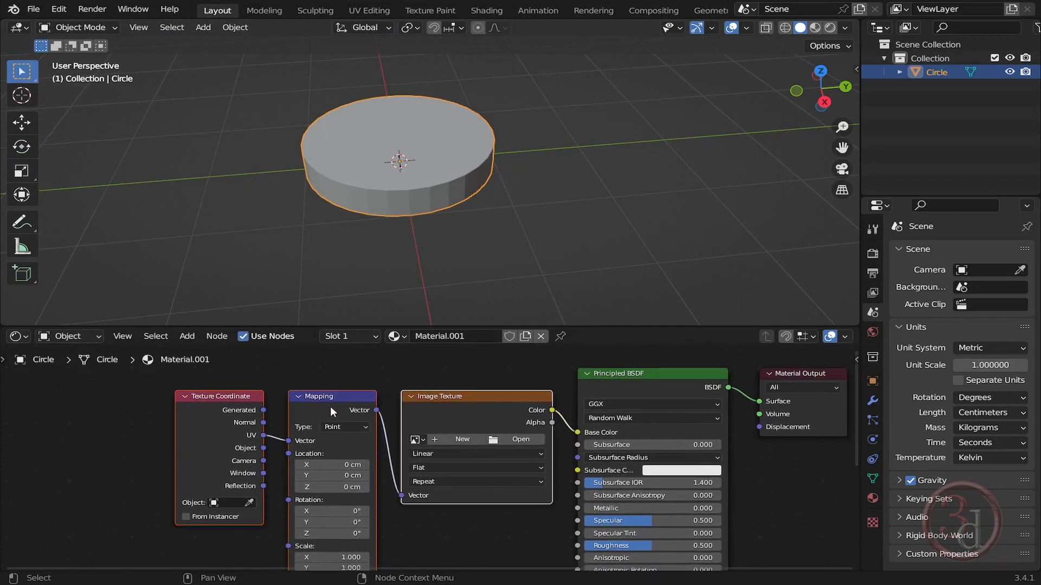
{"action": "mouse_move", "coordinate": [416, 403]}
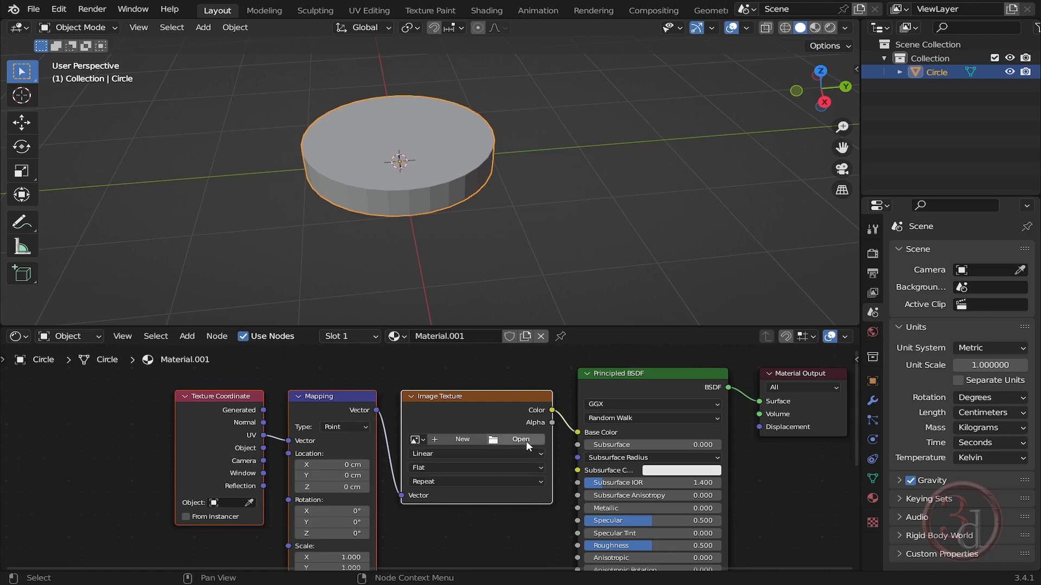
{"action": "mouse_move", "coordinate": [522, 439]}
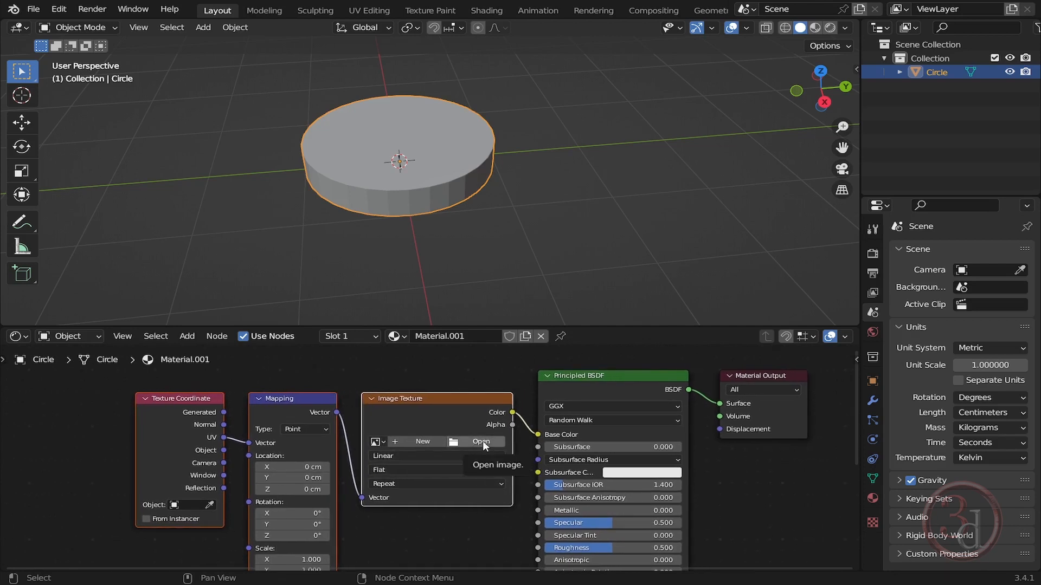
- Load wood blue.jpg into the Image Texture node
{"action": "left_click", "coordinate": [480, 441]}
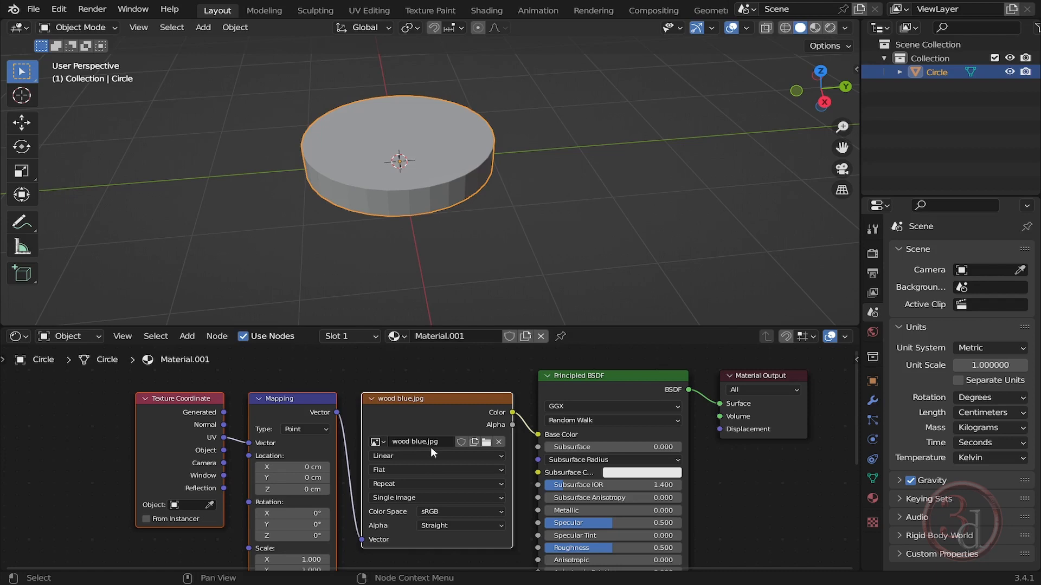
{"action": "mouse_move", "coordinate": [437, 456]}
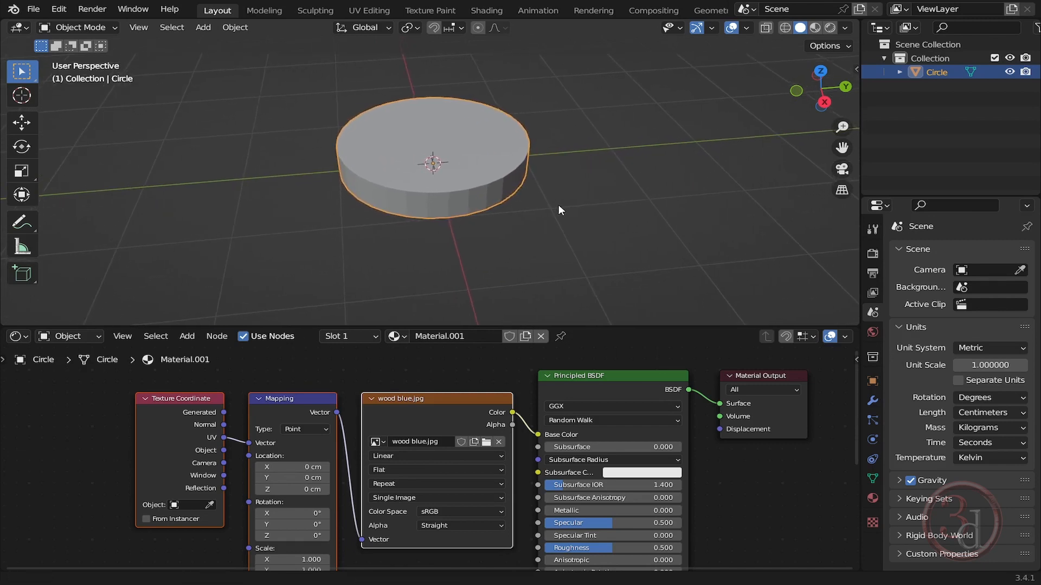
- Switch the viewport to Material Preview so the disc shows the wood texture
{"action": "key", "text": "z"}
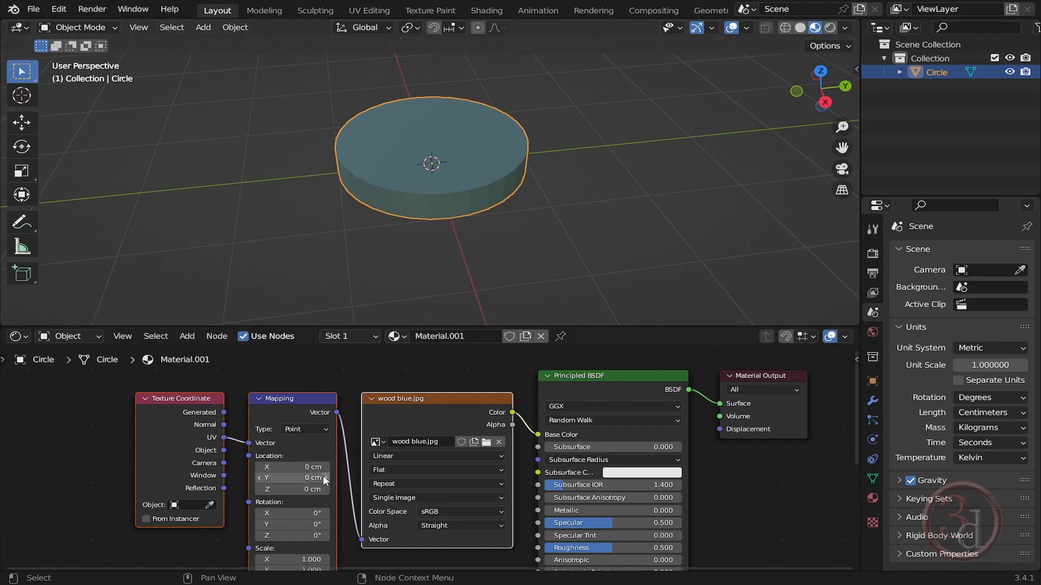
{"action": "mouse_move", "coordinate": [213, 407]}
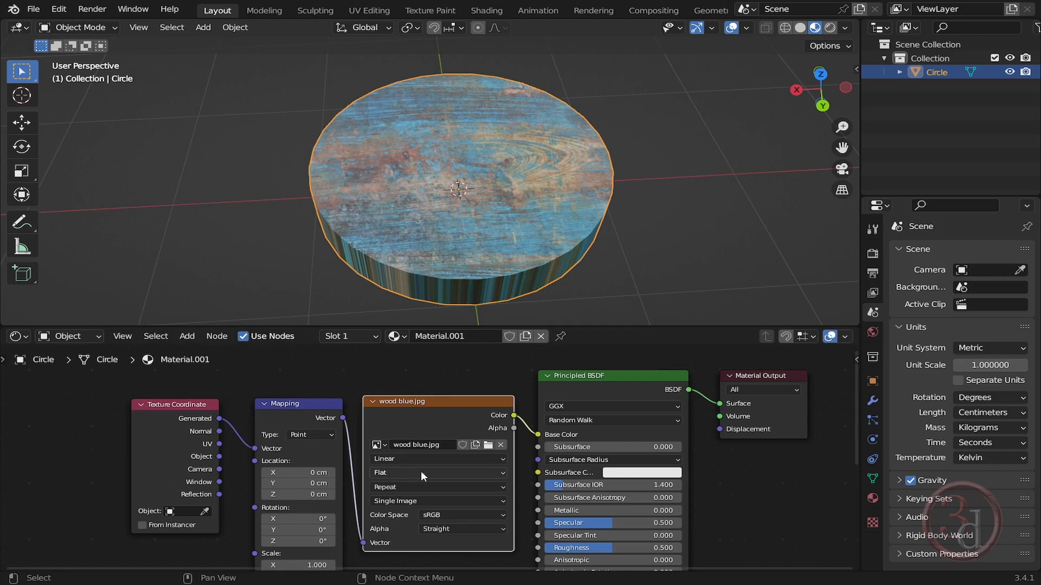
- Change the Image Texture projection from Flat to Sphere
{"action": "left_click", "coordinate": [434, 472]}
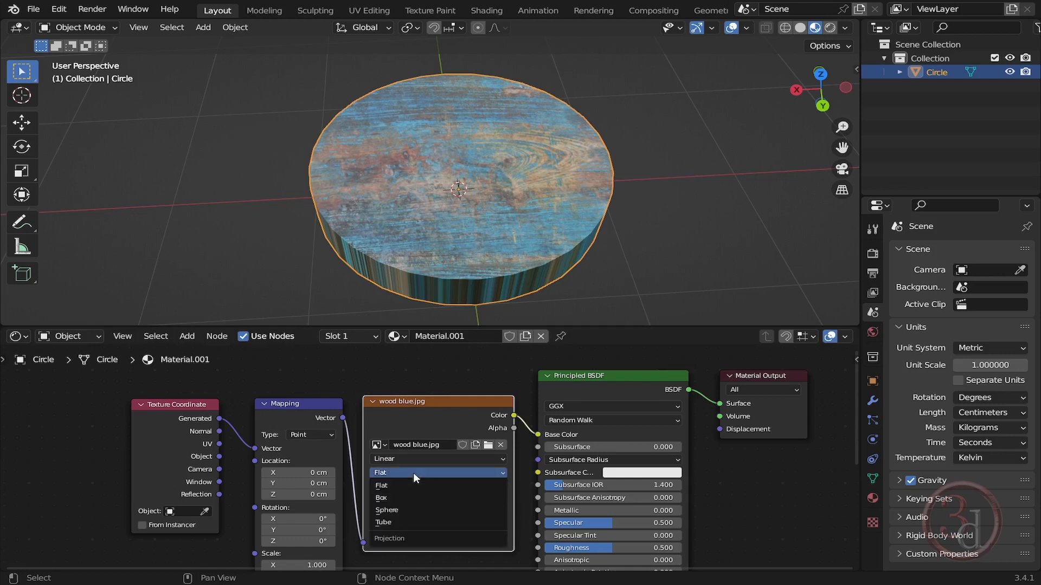
{"action": "mouse_move", "coordinate": [401, 498]}
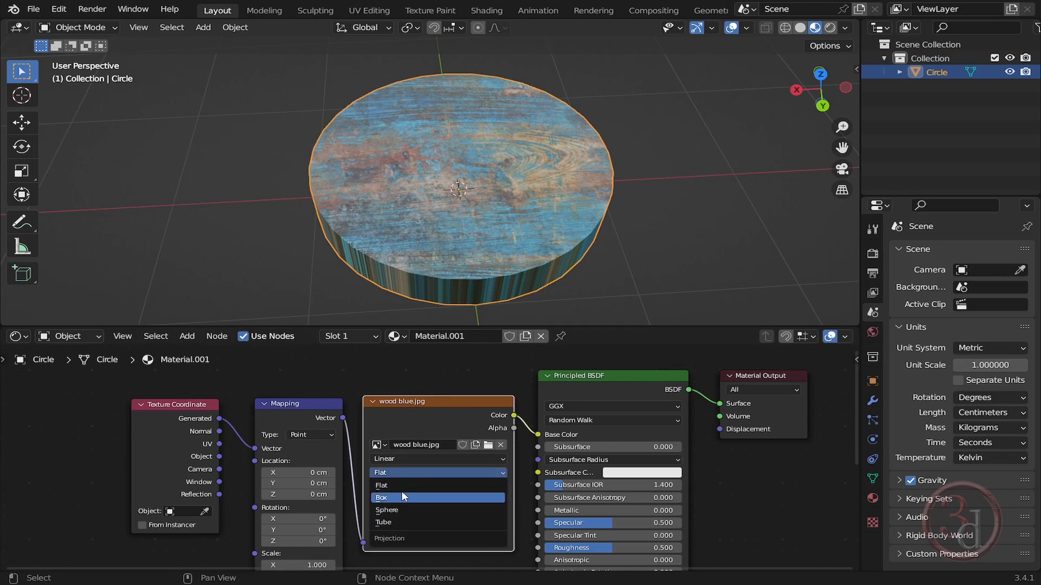
{"action": "mouse_move", "coordinate": [409, 511]}
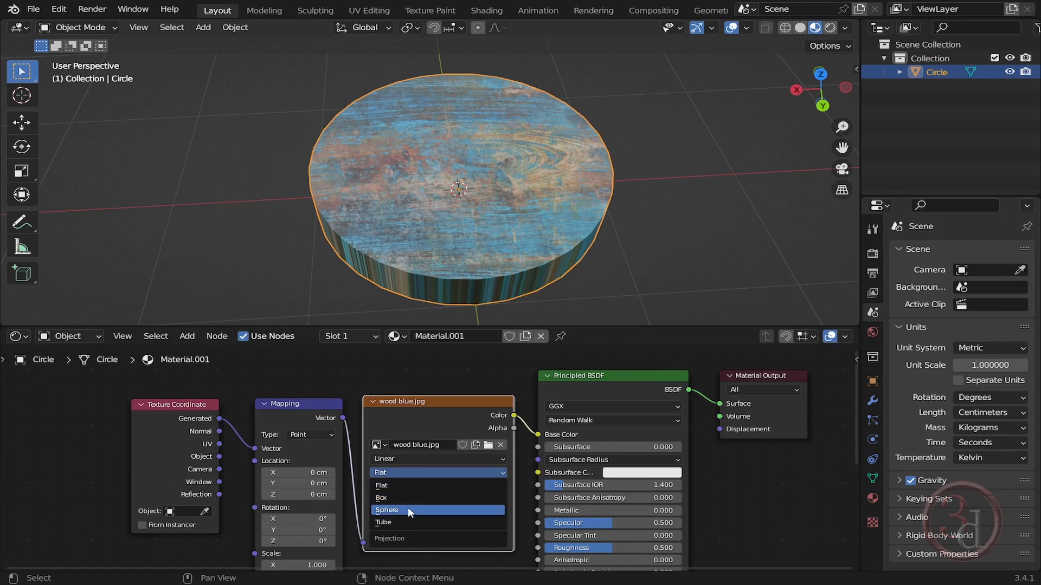
{"action": "left_click", "coordinate": [387, 510]}
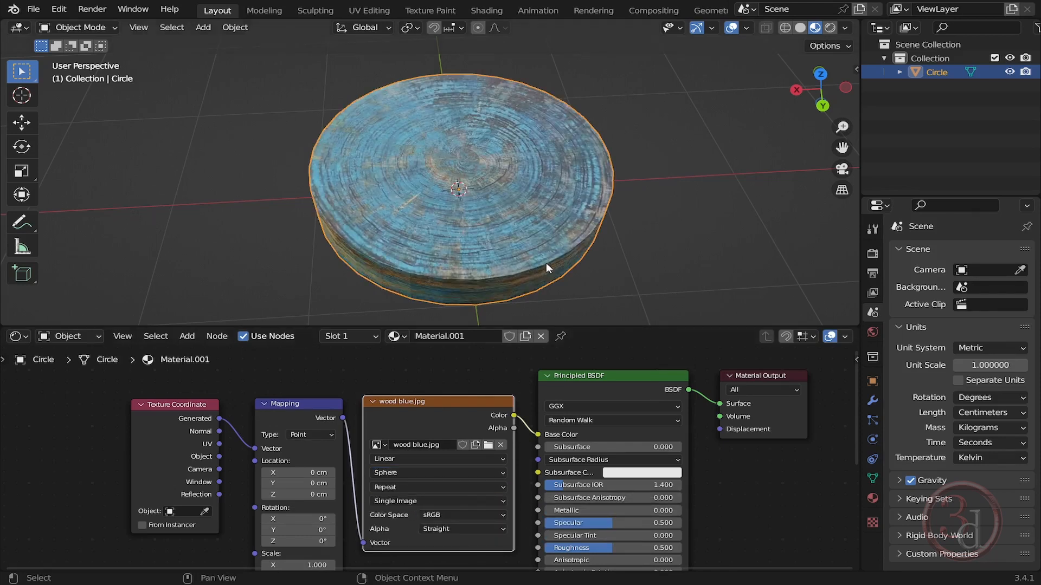
{"action": "scroll", "scroll_direction": "up", "scroll_amount": 3}
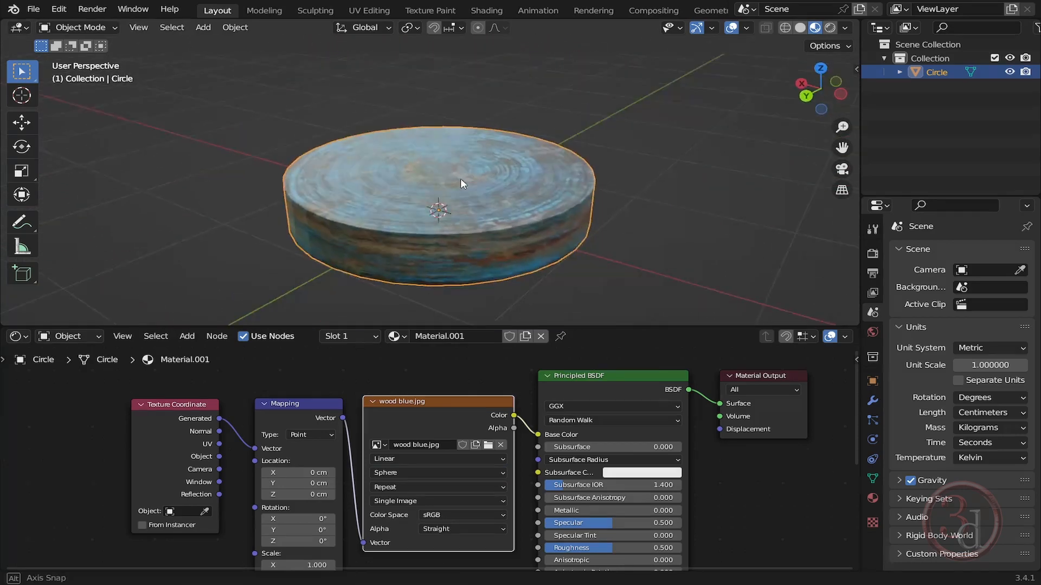
- Orbit the disc to check the concentric rings from below, above and an angle
{"action": "left_click_drag", "start_coordinate": [462, 182], "coordinate": [531, 265]}
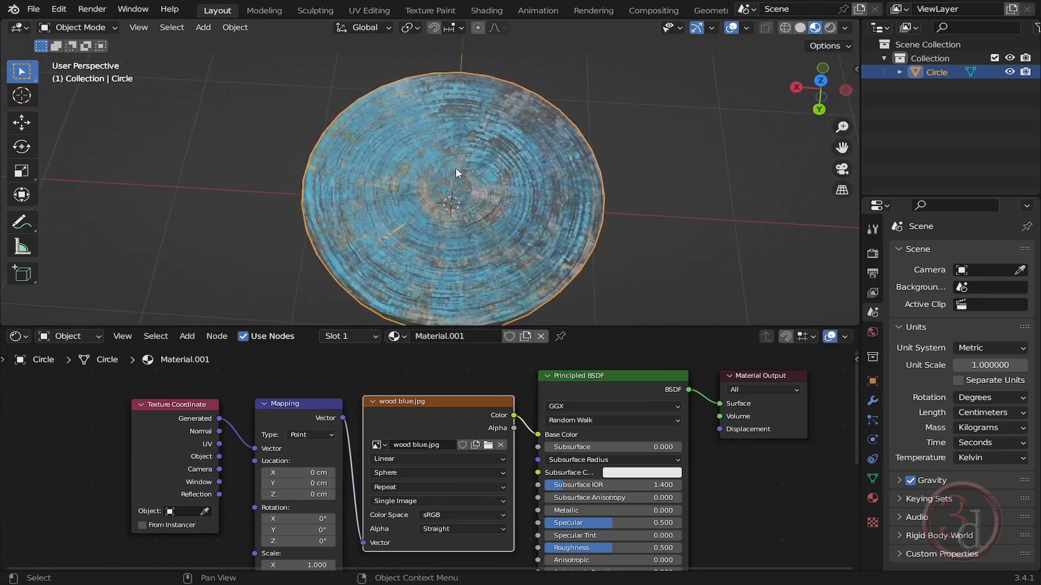
{"action": "left_click_drag", "start_coordinate": [457, 173], "coordinate": [522, 199]}
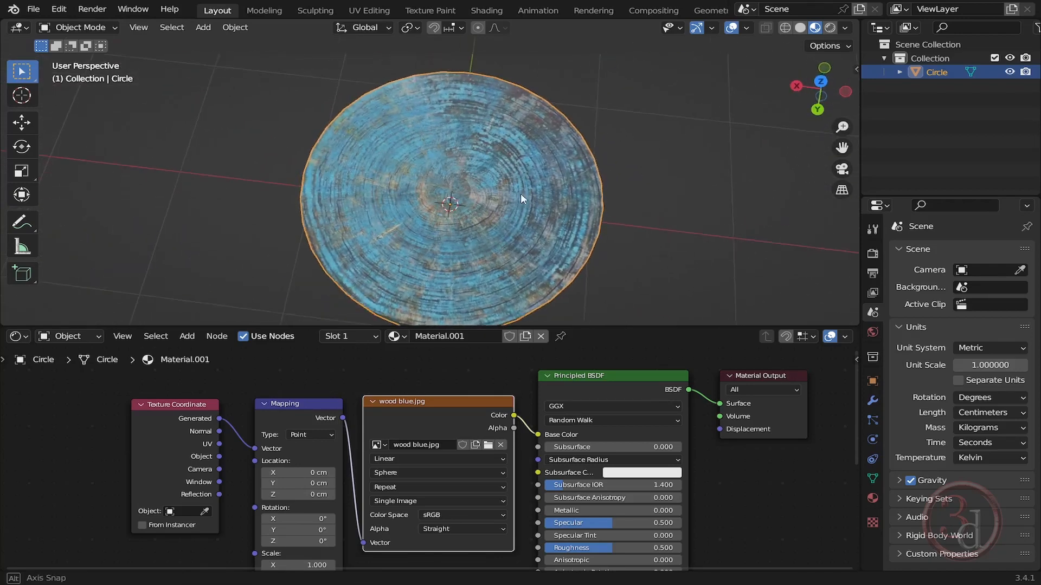
{"action": "left_click_drag", "start_coordinate": [522, 200], "coordinate": [475, 99]}
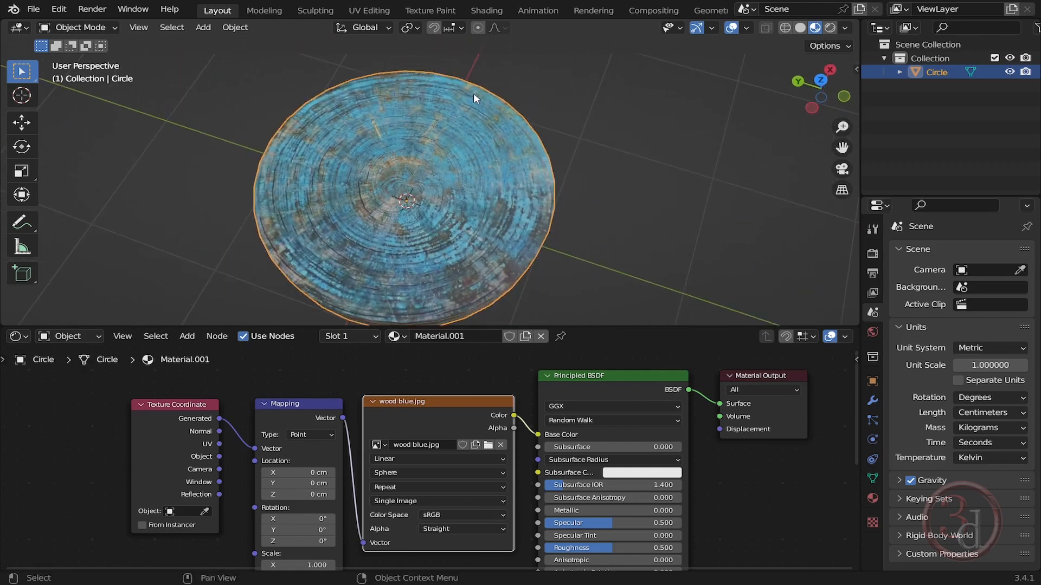
{"action": "mouse_move", "coordinate": [469, 230]}
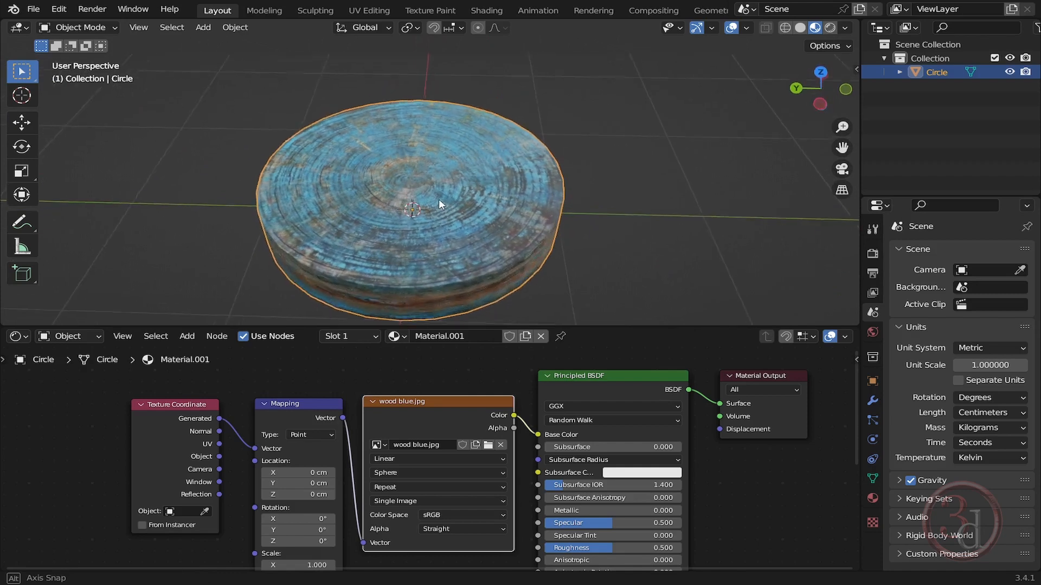
{"action": "left_click_drag", "start_coordinate": [438, 204], "coordinate": [447, 141]}
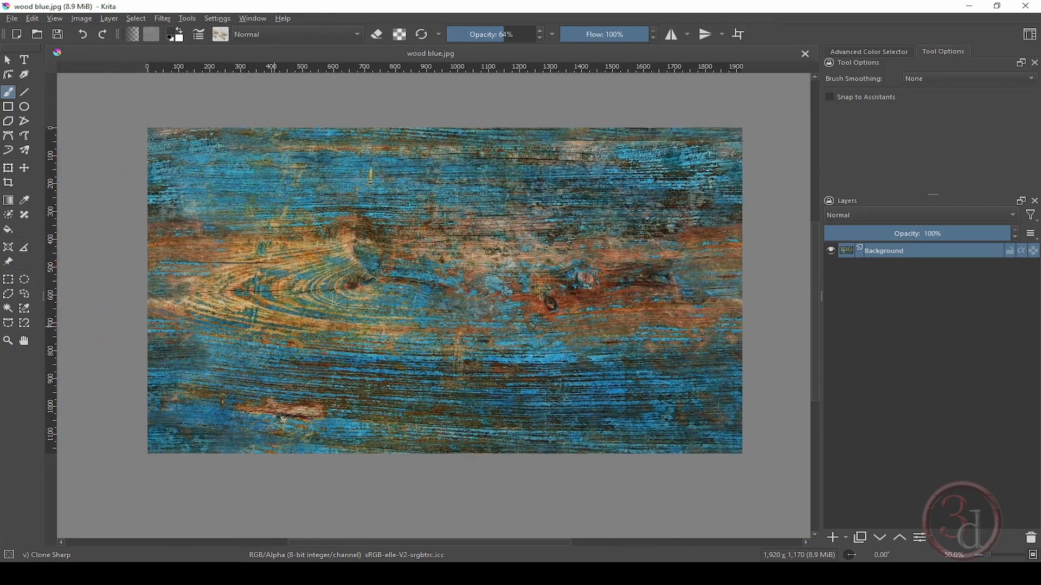
- View the original flat wood blue.jpg in Krita for comparison
{"action": "left_click_drag", "start_coordinate": [312, 285], "coordinate": [465, 312]}
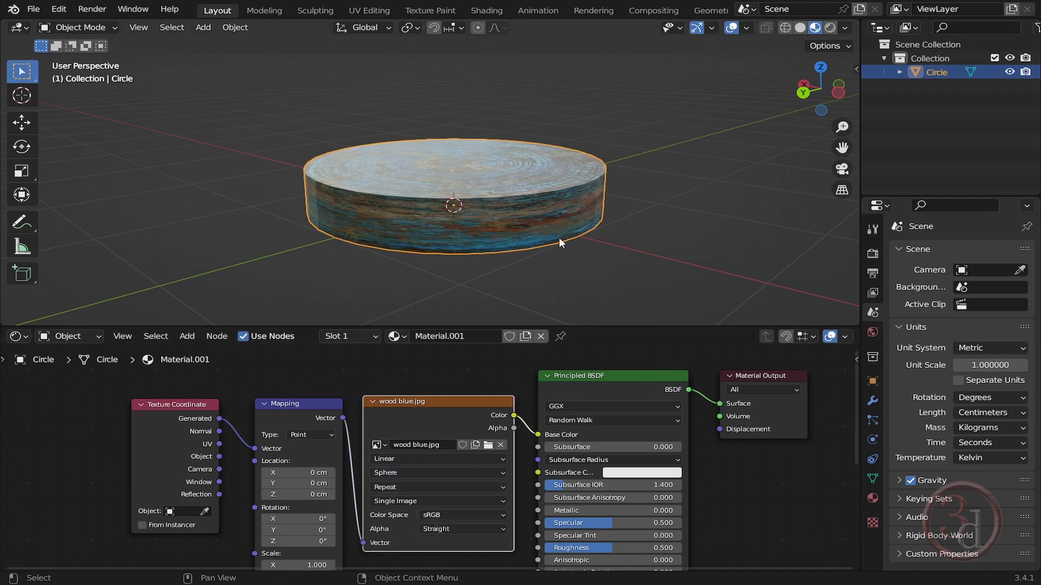
- Orbit the disc to inspect its streaked sides and ringed top from several angles
{"action": "left_click_drag", "start_coordinate": [560, 243], "coordinate": [530, 200]}
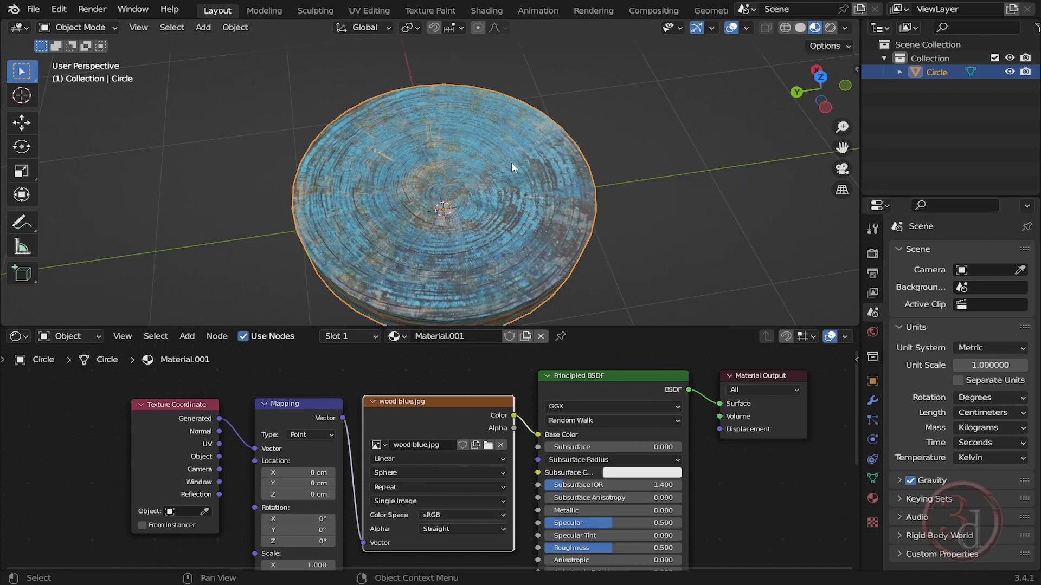
{"action": "mouse_move", "coordinate": [517, 213]}
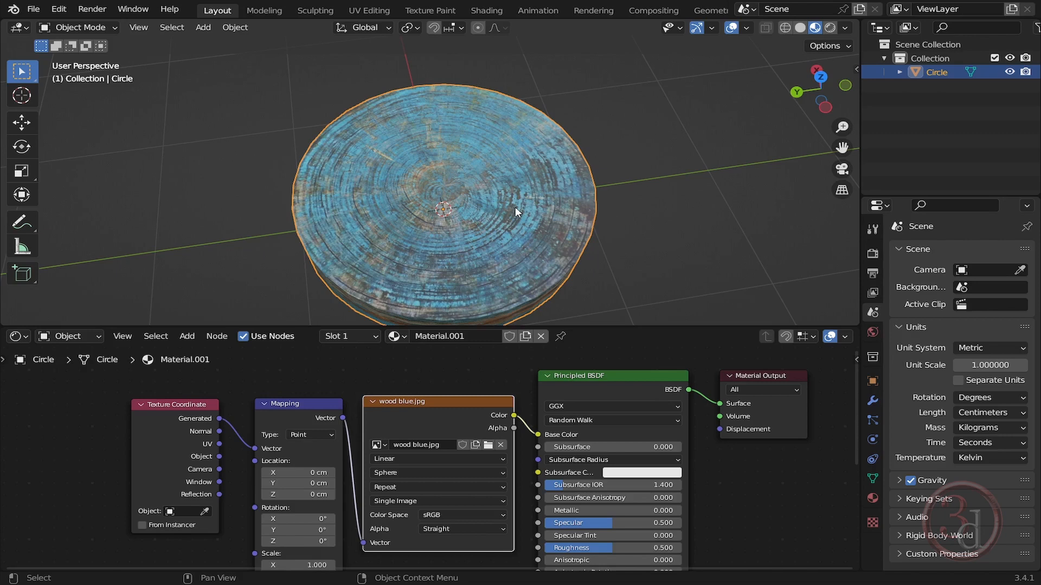
{"action": "mouse_move", "coordinate": [564, 206]}
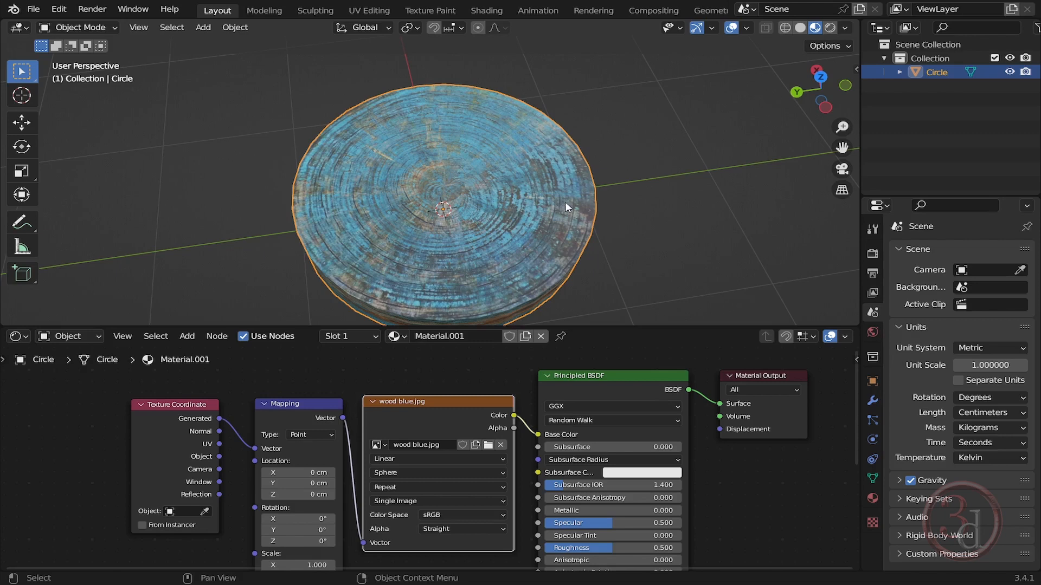
{"action": "left_click_drag", "start_coordinate": [567, 206], "coordinate": [510, 151]}
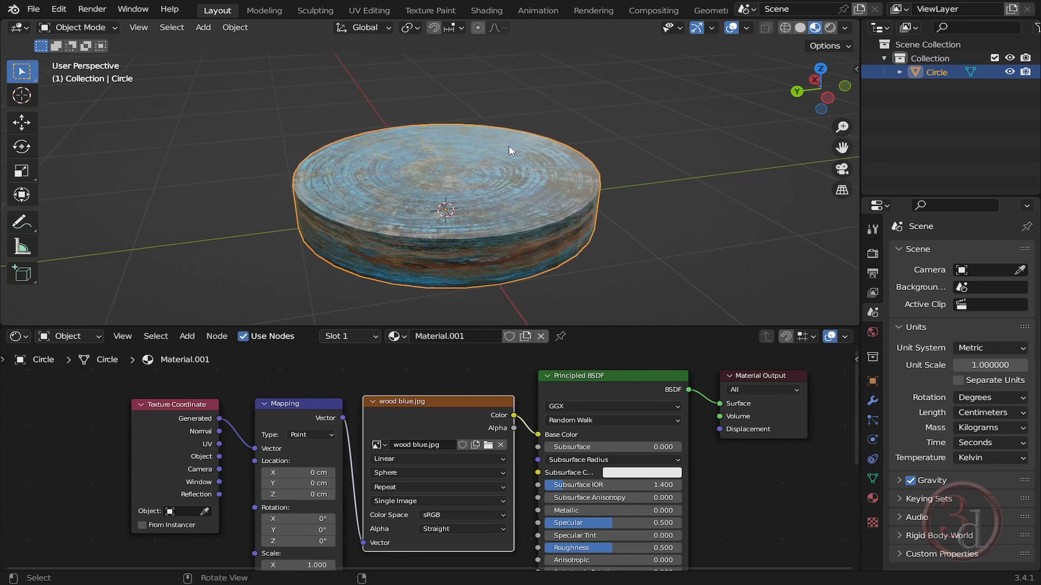
{"action": "left_click_drag", "start_coordinate": [509, 151], "coordinate": [430, 244]}
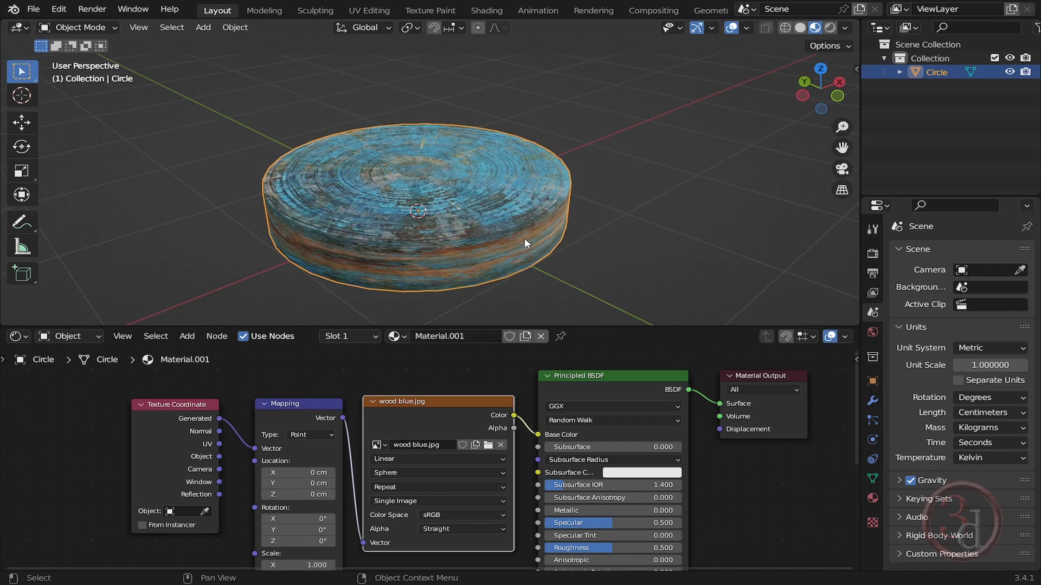
{"action": "mouse_move", "coordinate": [537, 246]}
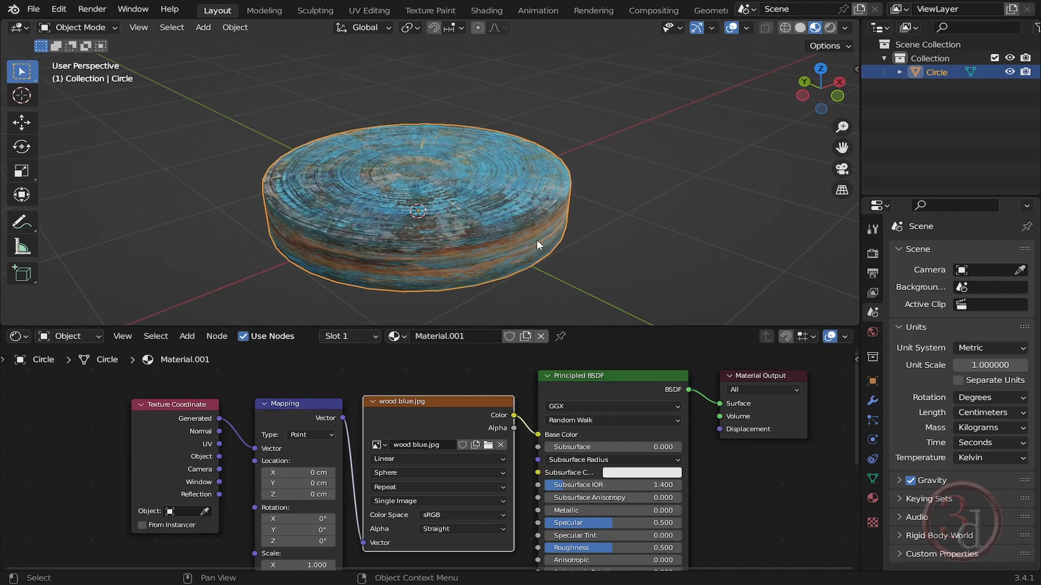